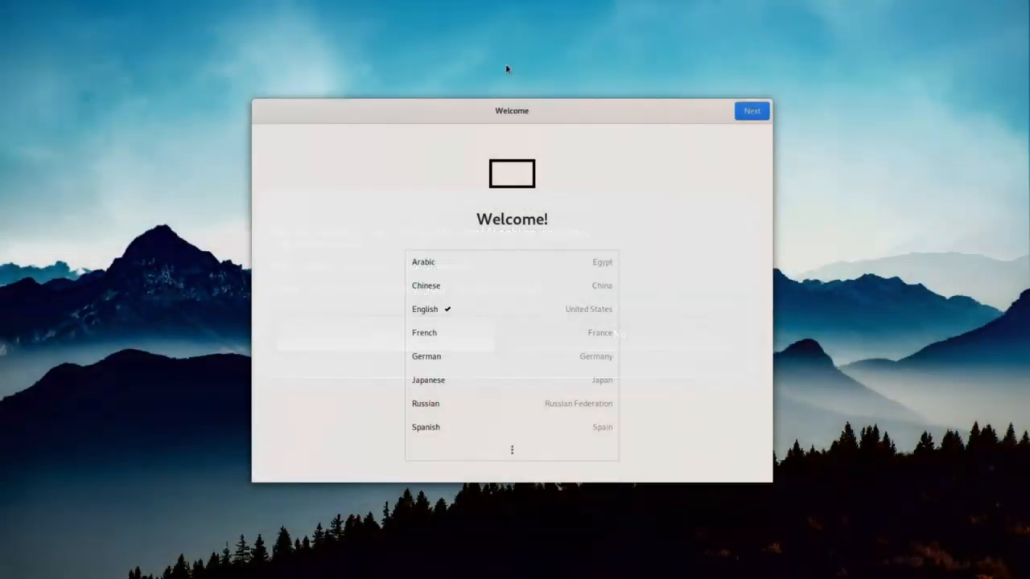
Accept English language and keyboard defaults, and skip Wi-Fi connection
{"action": "left_click", "coordinate": [750, 111]}
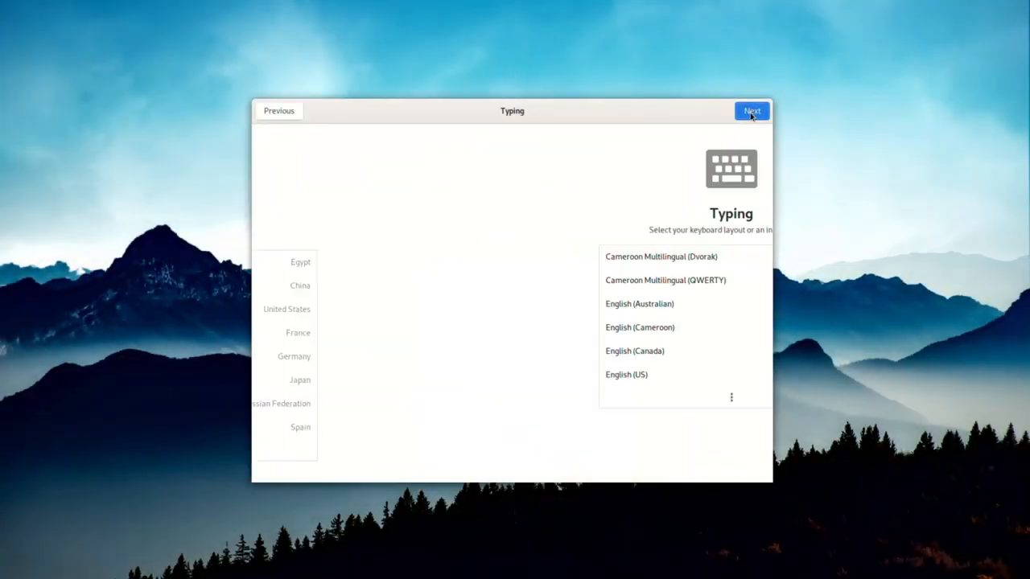
{"action": "left_click", "coordinate": [751, 111]}
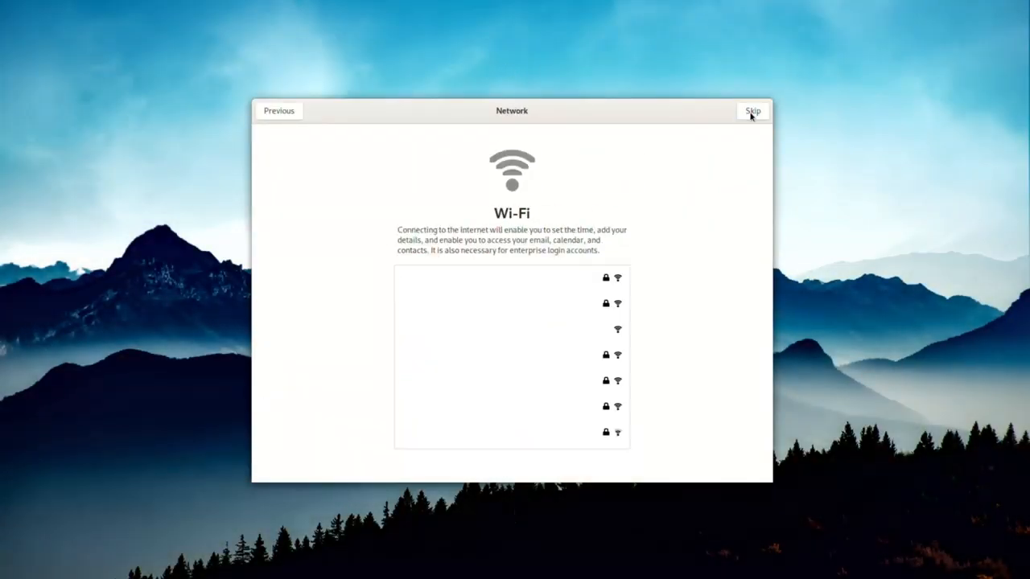
{"action": "left_click", "coordinate": [751, 109]}
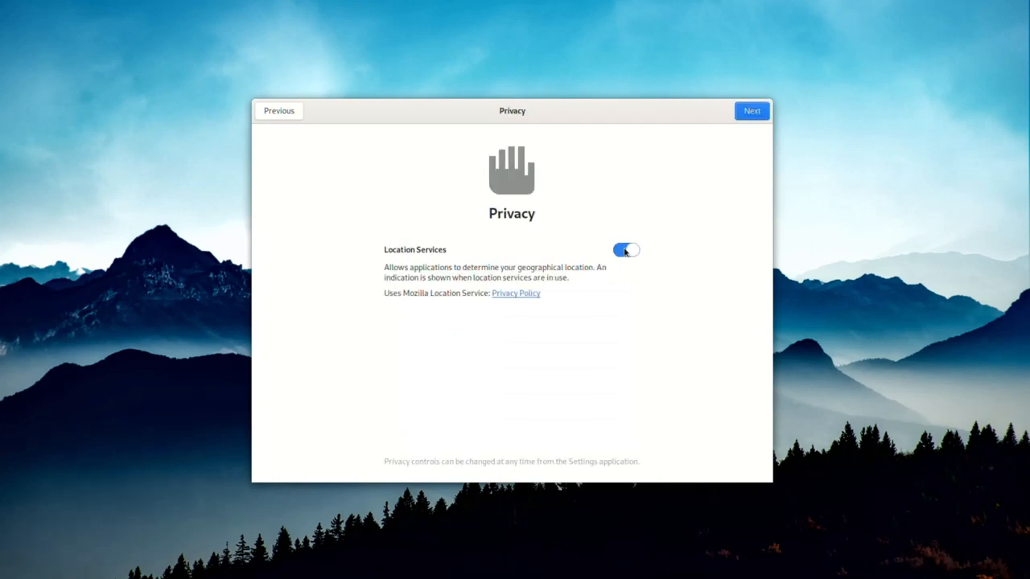
Keep location services enabled and accept the Los Angeles time zone
{"action": "left_click", "coordinate": [750, 109]}
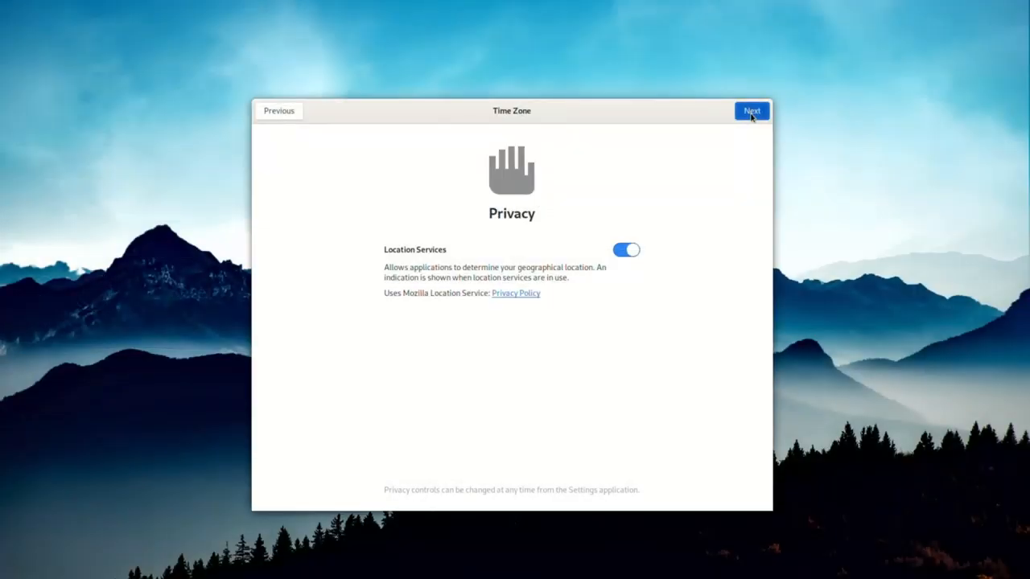
{"action": "left_click", "coordinate": [751, 109]}
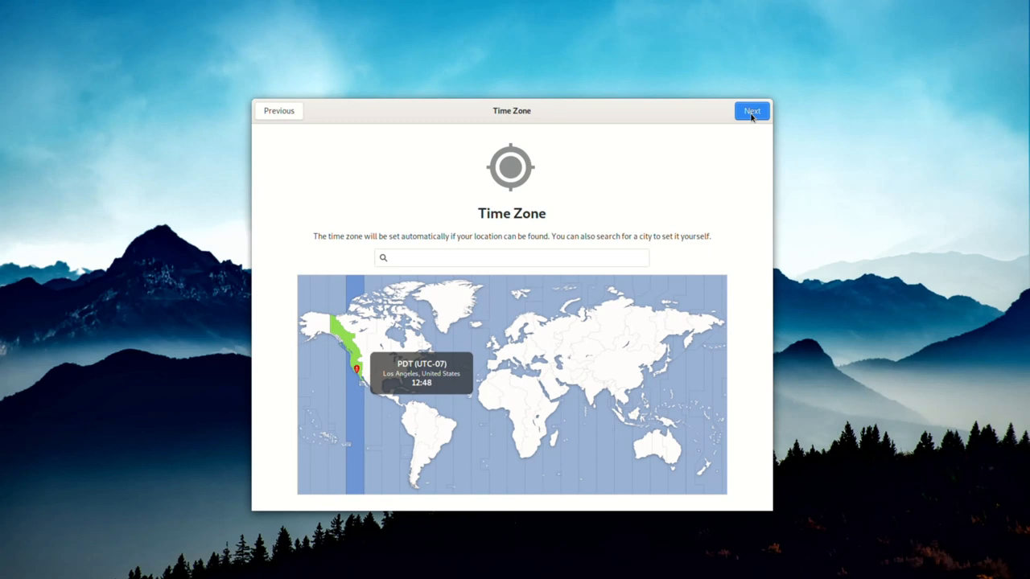
{"action": "left_click", "coordinate": [752, 110]}
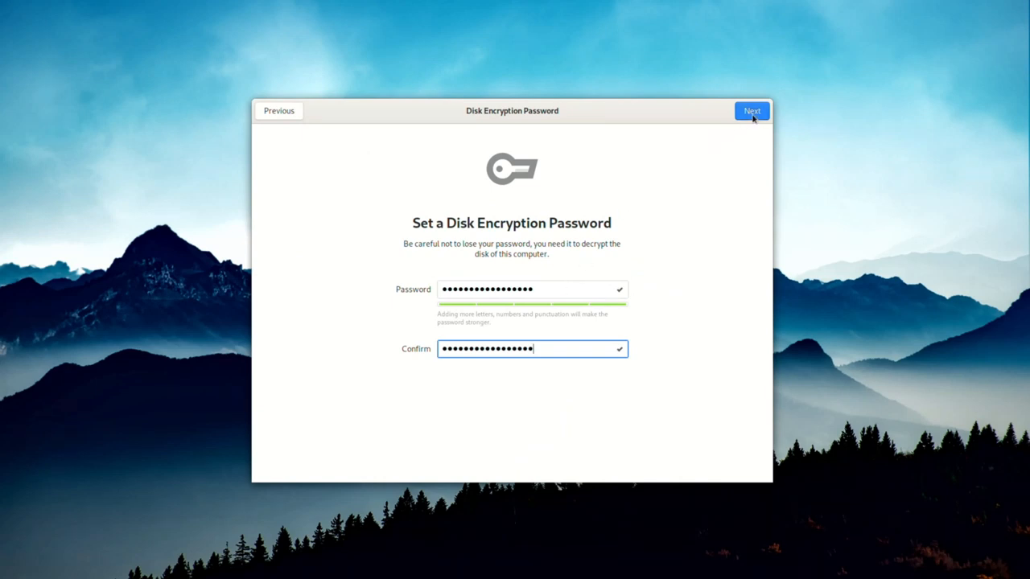
Confirm the disk encryption password and skip online accounts
{"action": "left_click", "coordinate": [752, 111]}
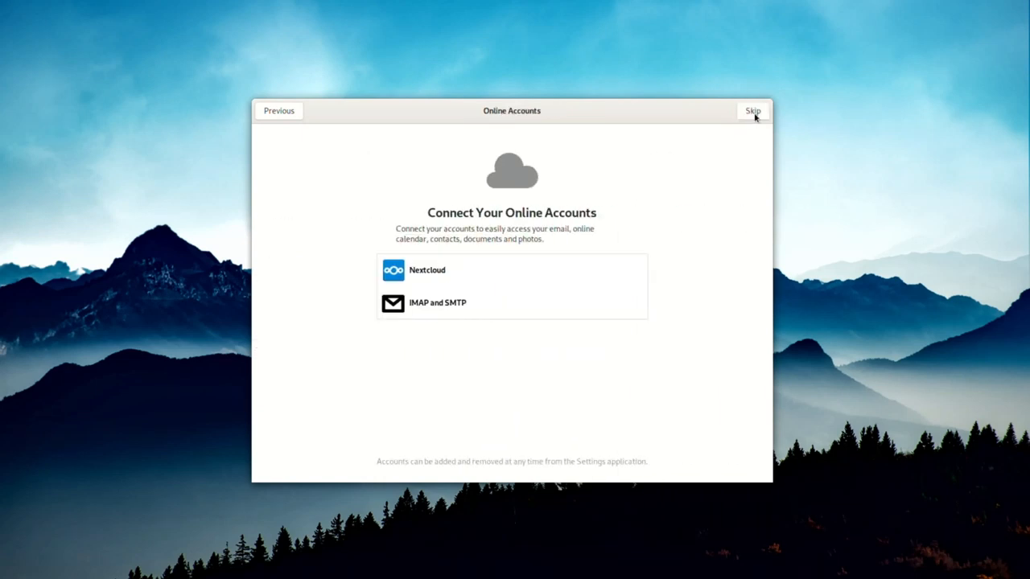
{"action": "left_click", "coordinate": [752, 110]}
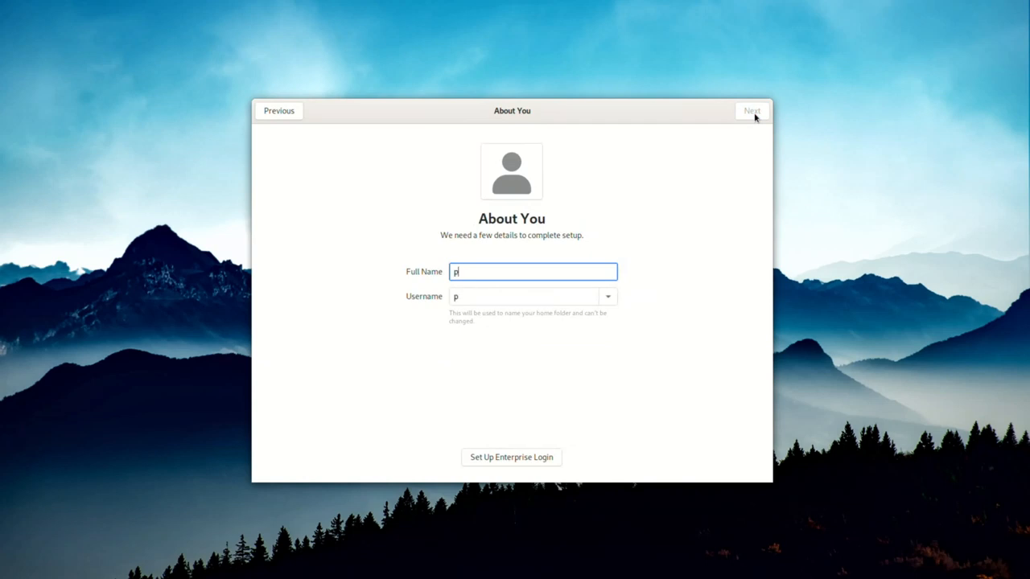
Create the 'purism' user account and finish setup to start using PureOS
{"action": "type", "text": "urism"}
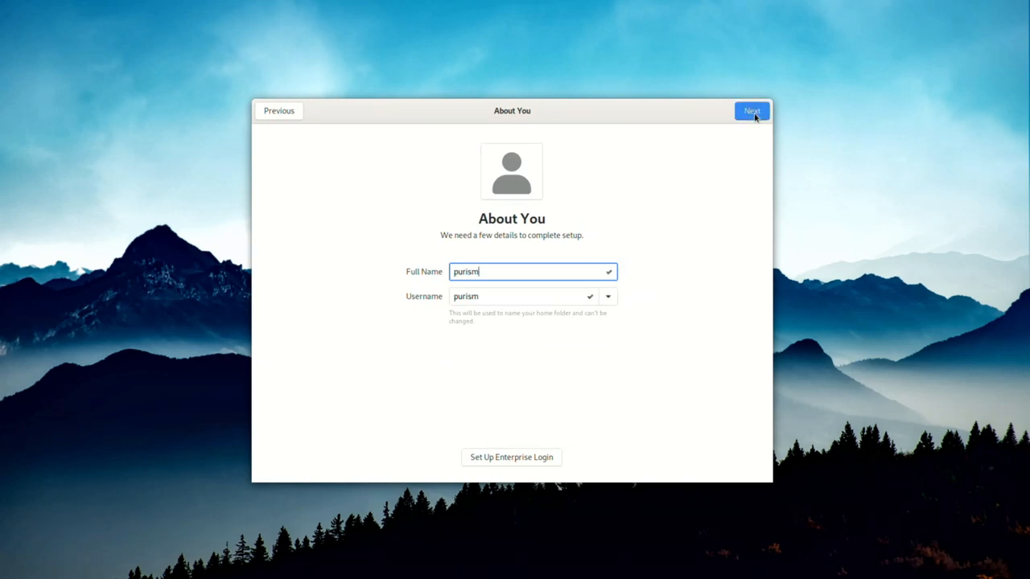
{"action": "left_click", "coordinate": [750, 110]}
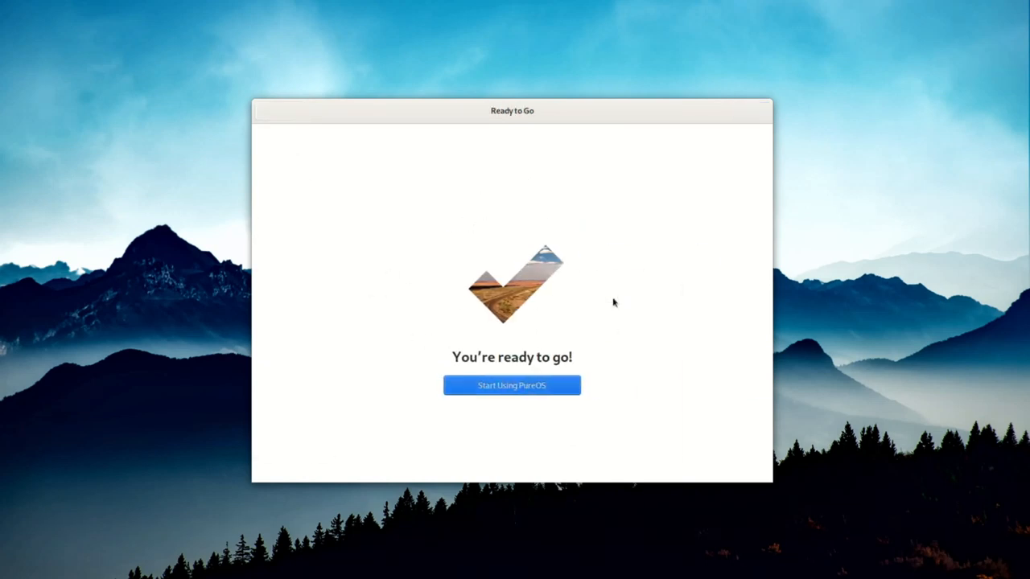
{"action": "mouse_move", "coordinate": [567, 380]}
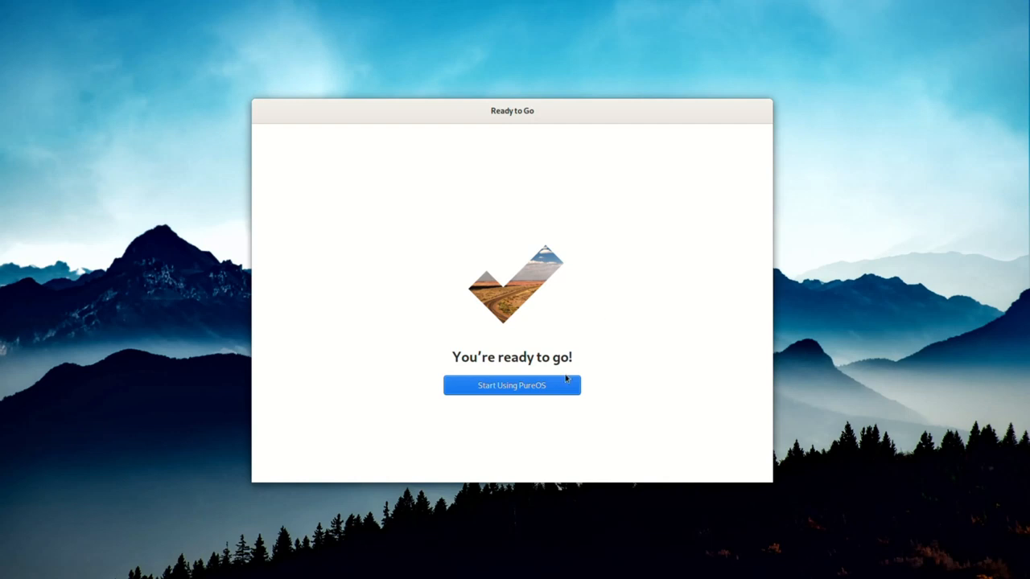
{"action": "left_click", "coordinate": [511, 386]}
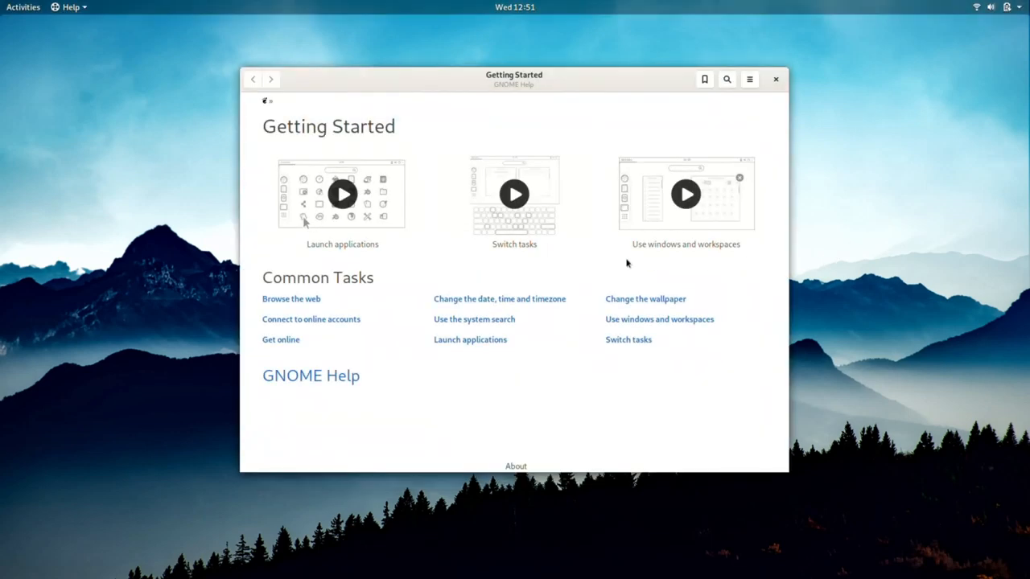
Restart and install the pending OS and Thunderbird updates from Software's Updates page
{"action": "left_click", "coordinate": [22, 7]}
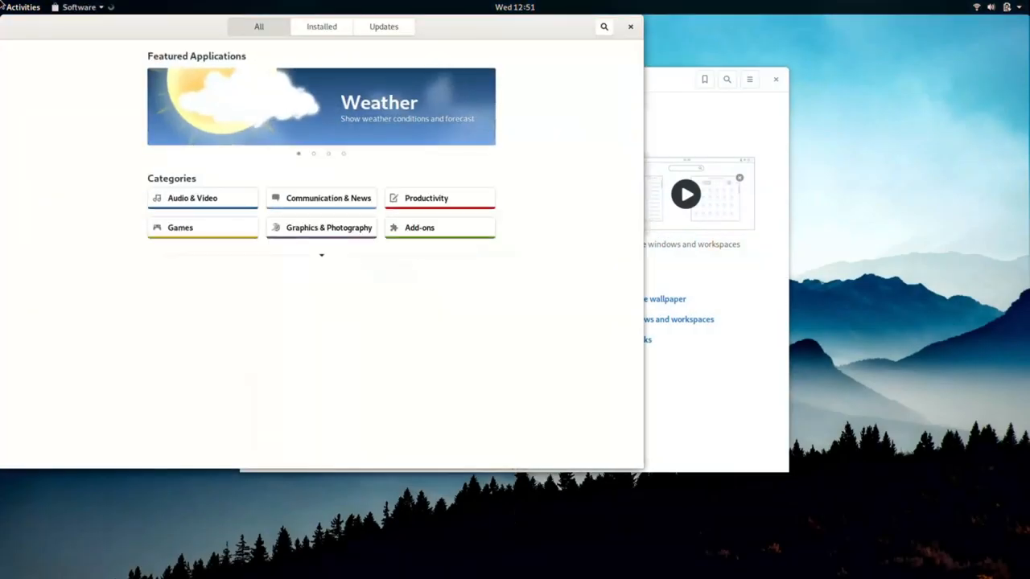
{"action": "left_click", "coordinate": [383, 26]}
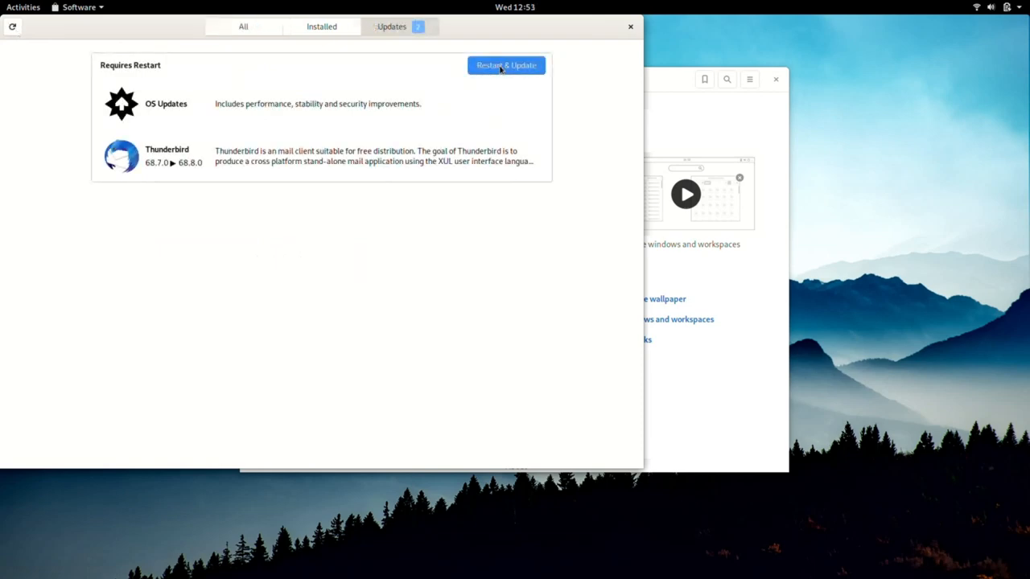
{"action": "left_click", "coordinate": [505, 65]}
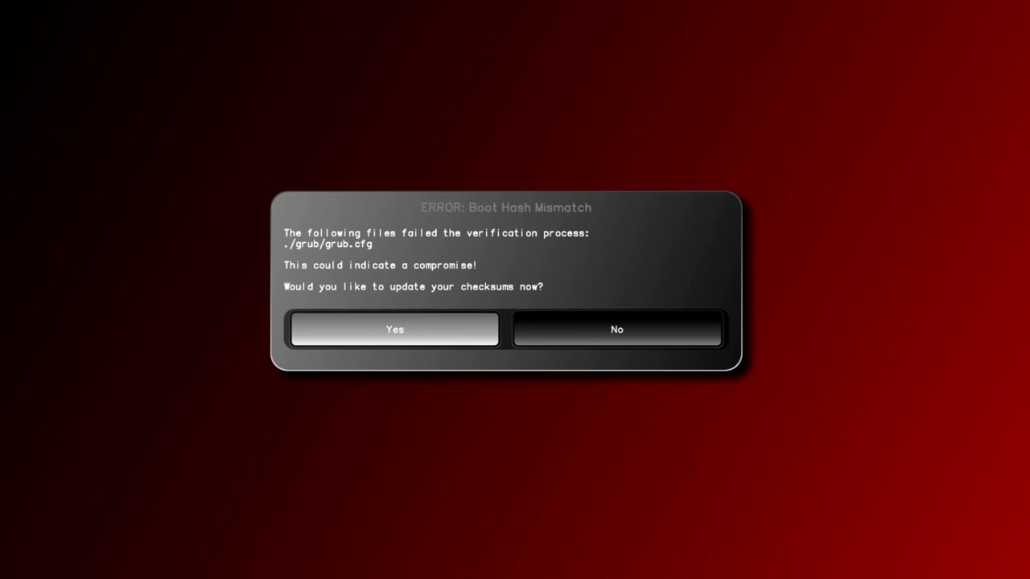
Update the boot checksums after the grub.cfg mismatch and boot with Default boot
{"action": "left_click", "coordinate": [395, 328]}
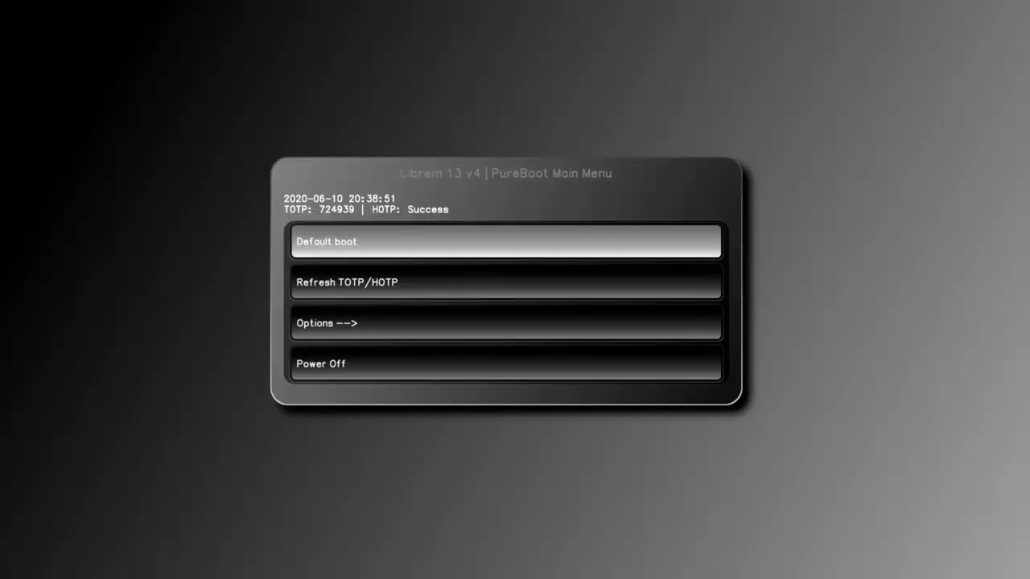
{"action": "left_click", "coordinate": [505, 241]}
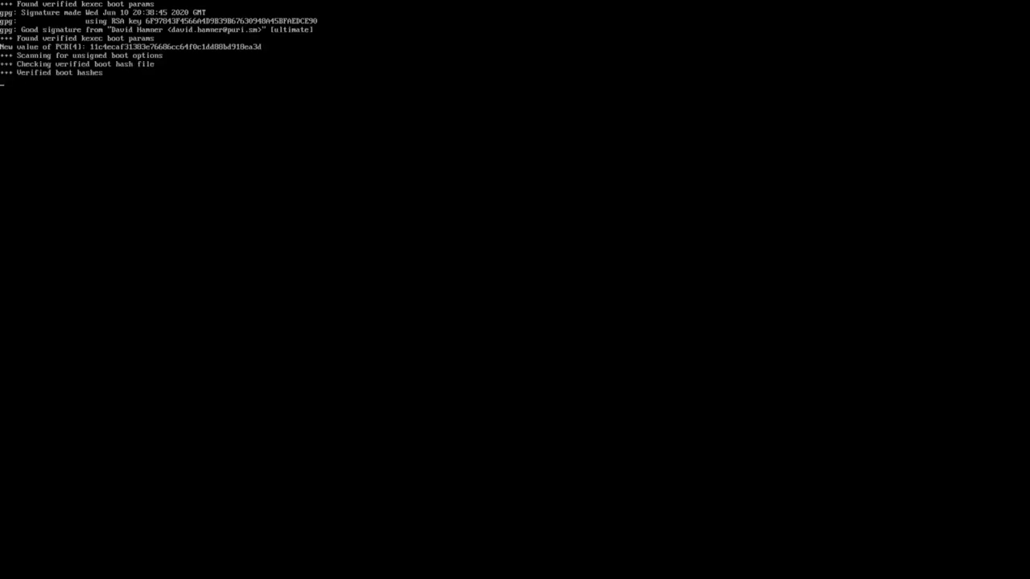